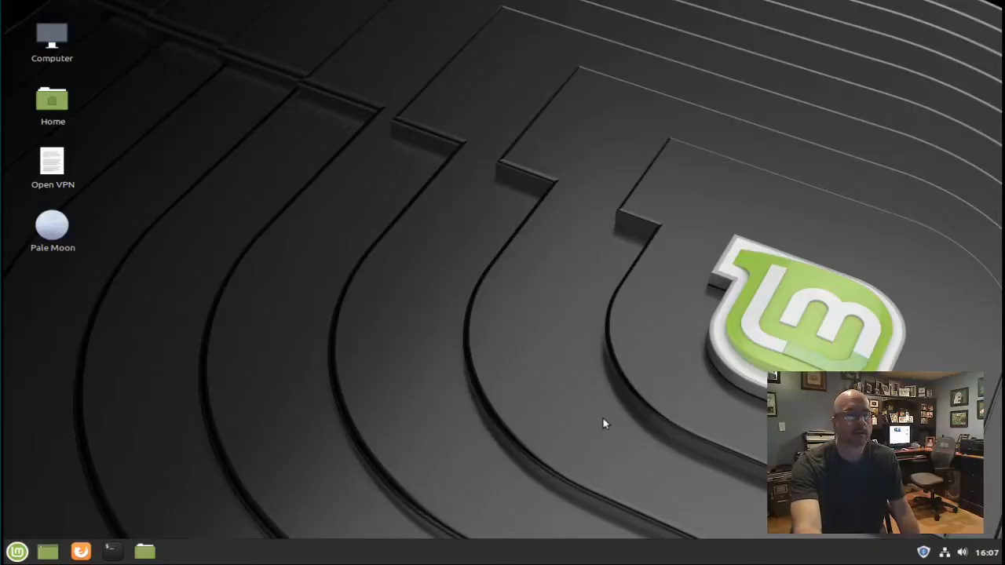
{"action": "mouse_move", "coordinate": [282, 440]}
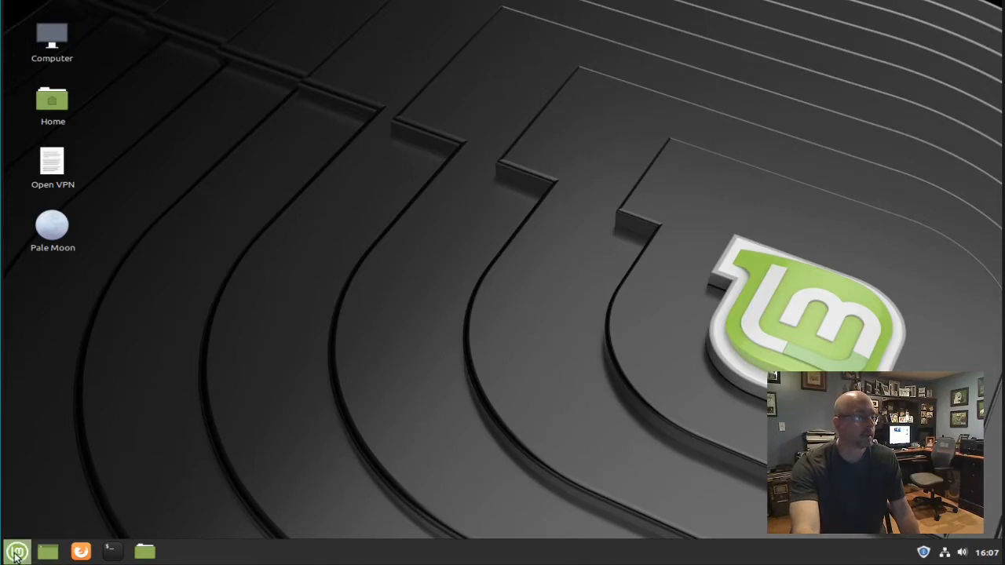
Open the Menu applet's Configure window and show its Menu layout and content settings
{"action": "right_click", "coordinate": [16, 552]}
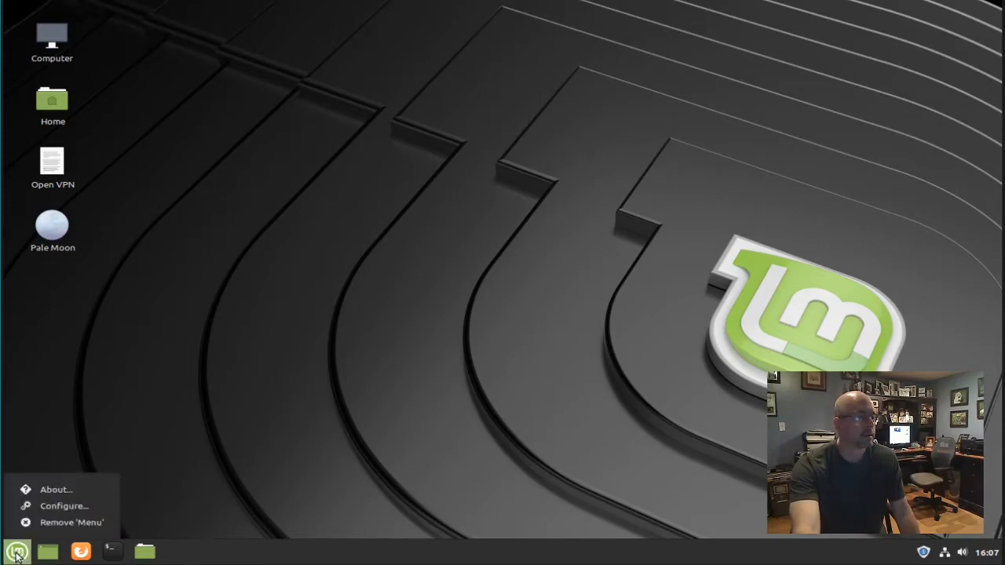
{"action": "mouse_move", "coordinate": [63, 505]}
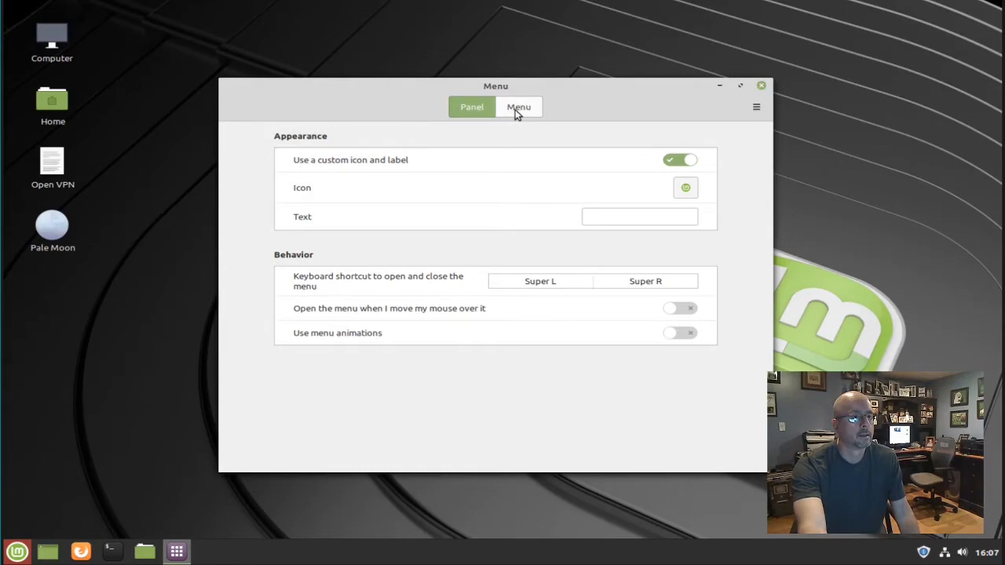
{"action": "left_click", "coordinate": [518, 107]}
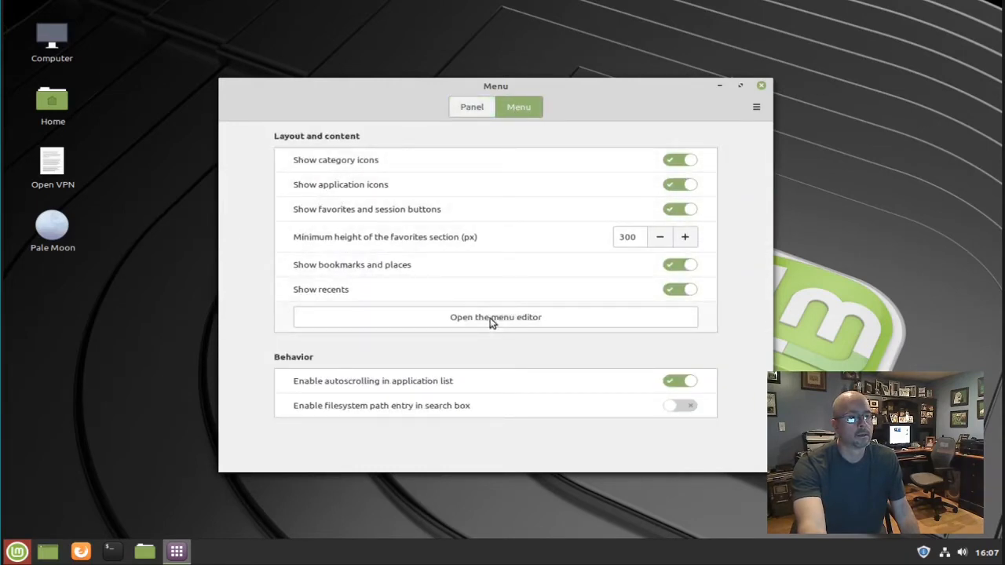
Launch the Main Menu editor and select the Internet category
{"action": "left_click", "coordinate": [495, 316]}
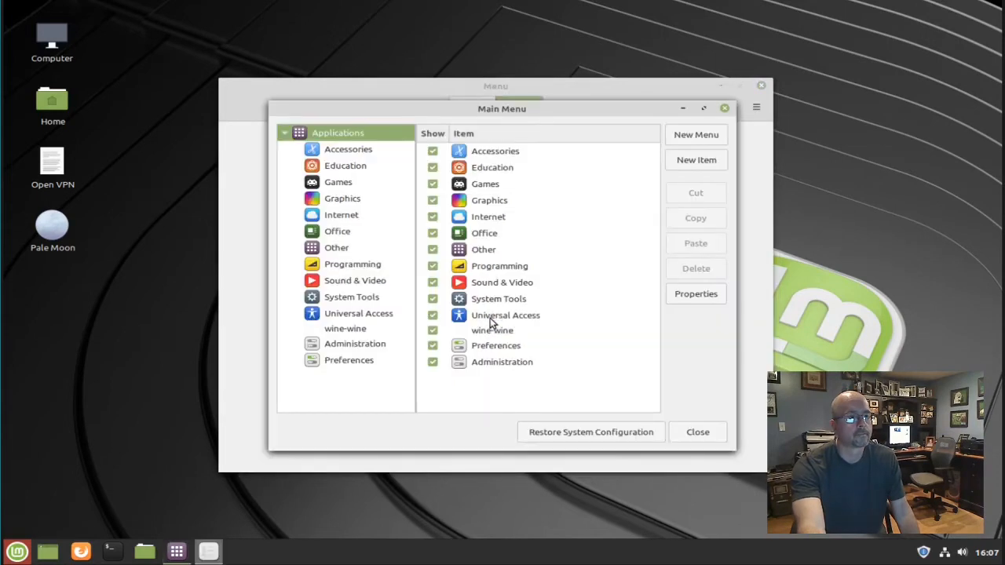
{"action": "mouse_move", "coordinate": [349, 222]}
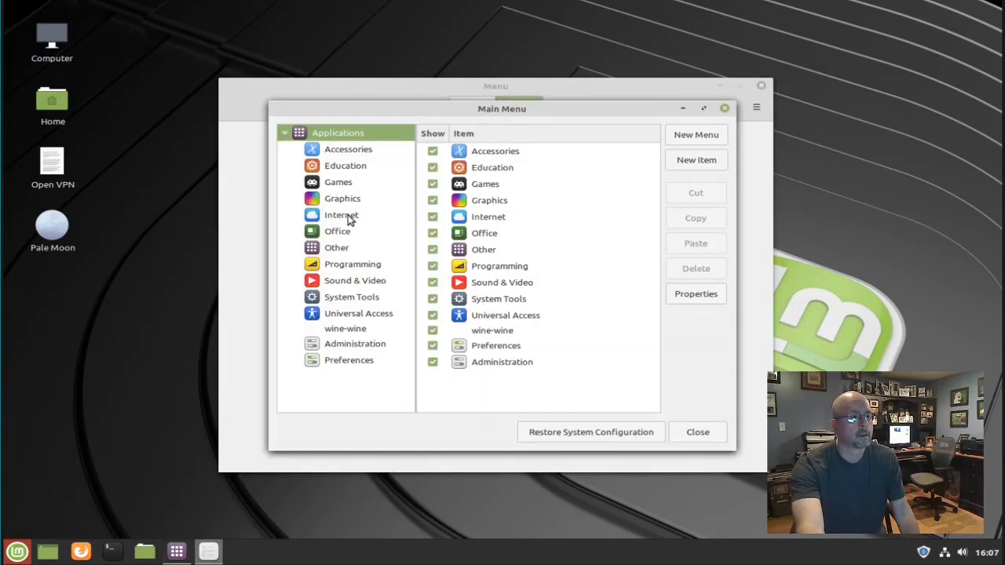
{"action": "left_click", "coordinate": [341, 214]}
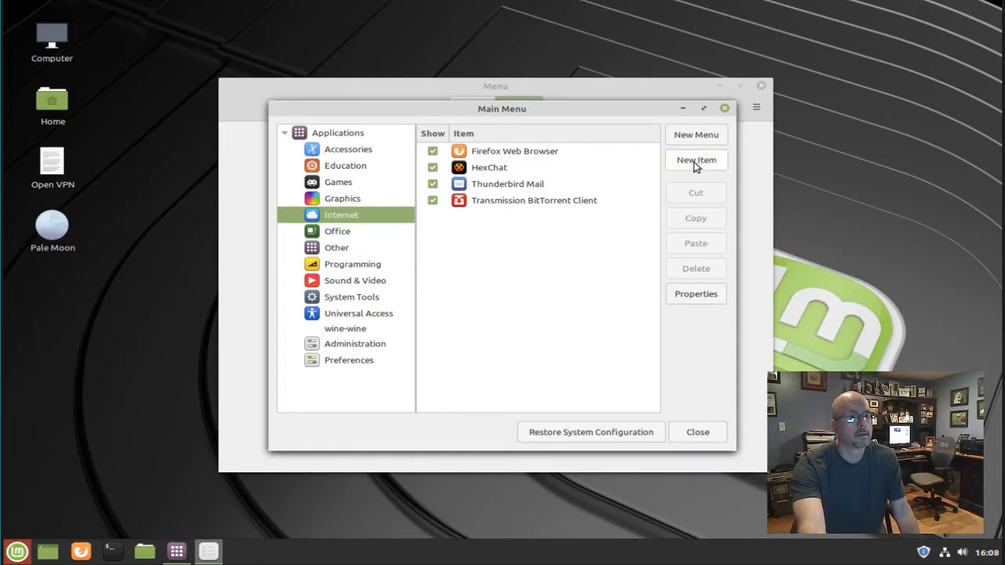
Create a new Internet launcher named 'Basilisk' and browse for its command
{"action": "left_click", "coordinate": [695, 160]}
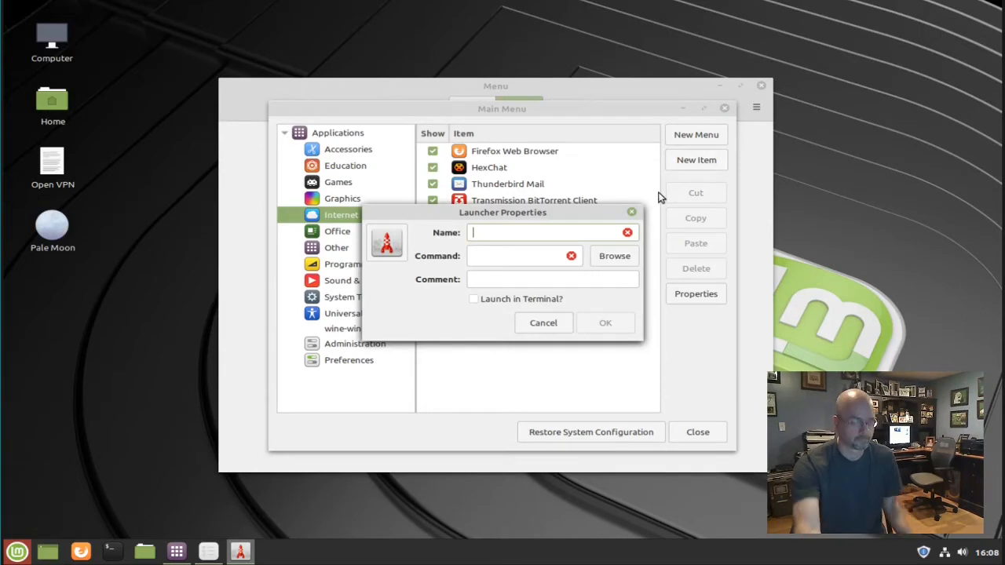
{"action": "type", "text": "Basilisk"}
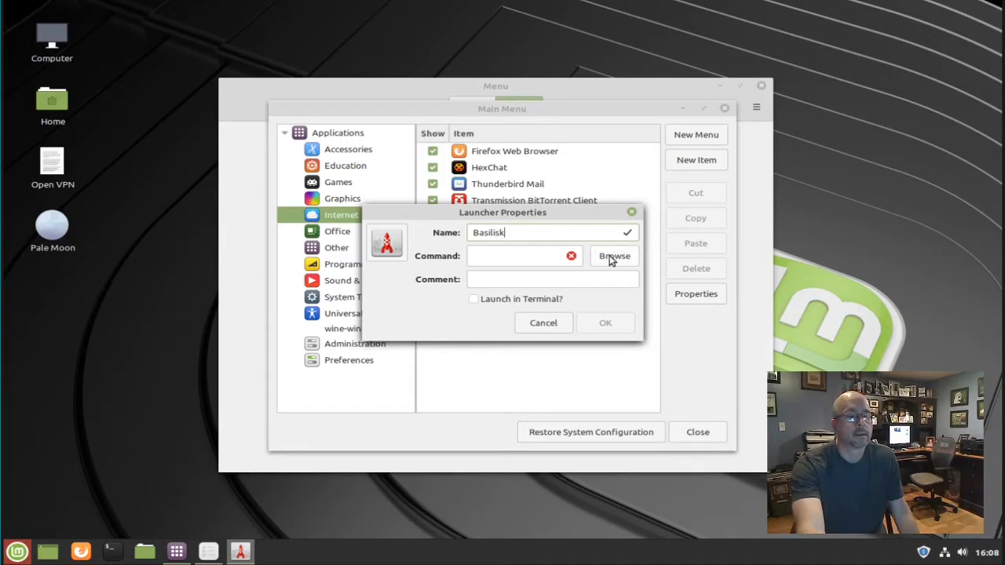
{"action": "left_click", "coordinate": [613, 255]}
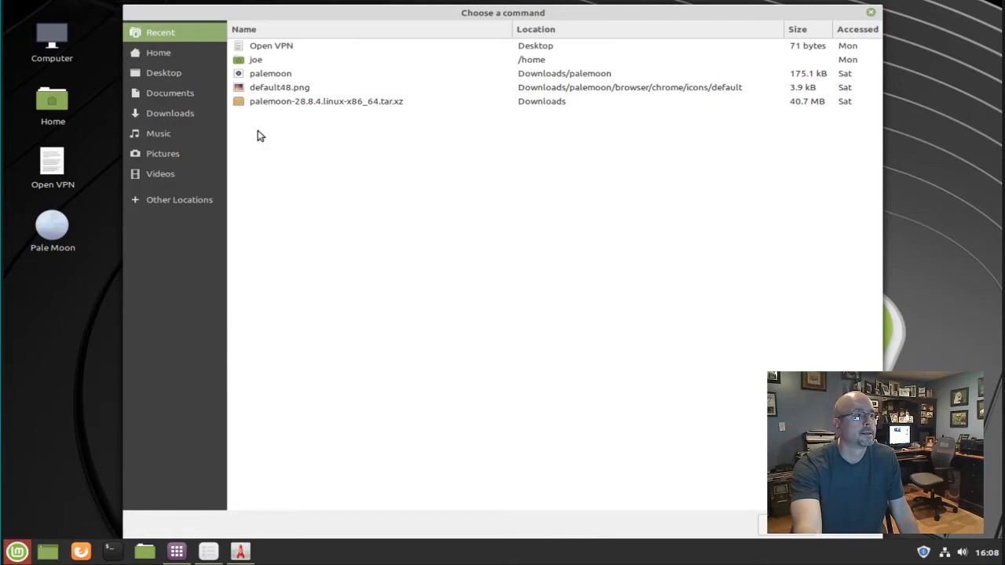
Set Basilisk's command to the palemoon executable in Downloads/palemoon
{"action": "left_click", "coordinate": [171, 113]}
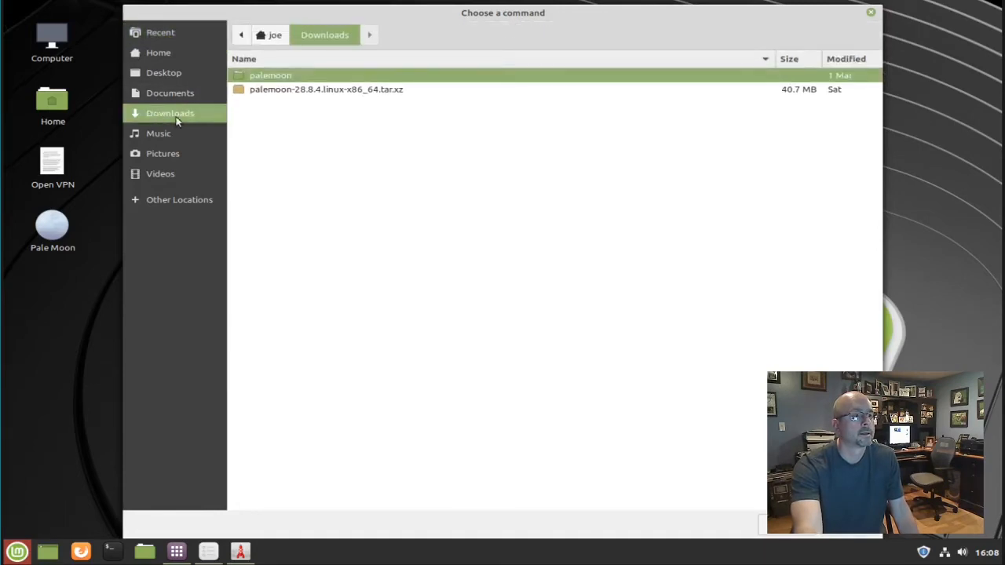
{"action": "double_click", "coordinate": [270, 75]}
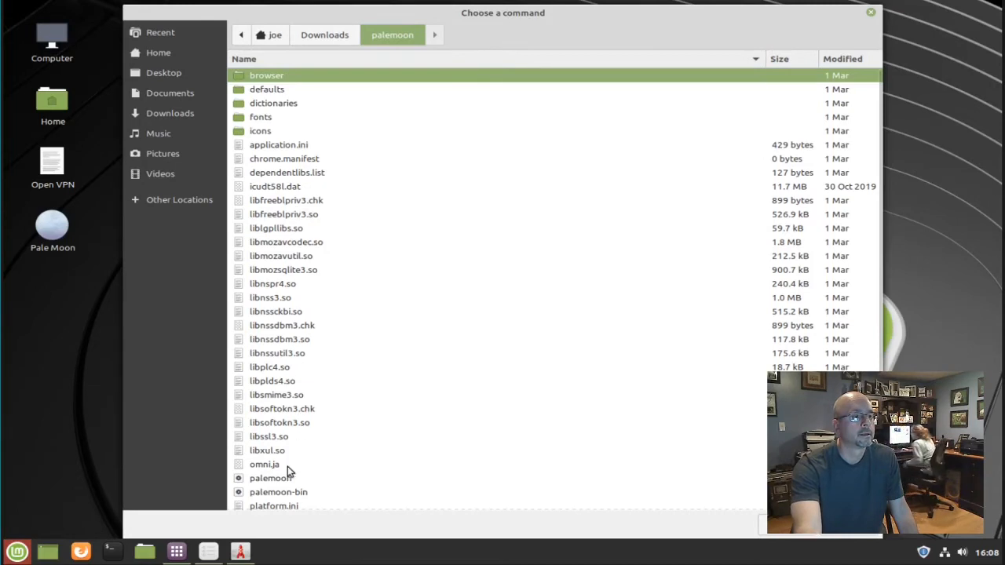
{"action": "left_click", "coordinate": [271, 478]}
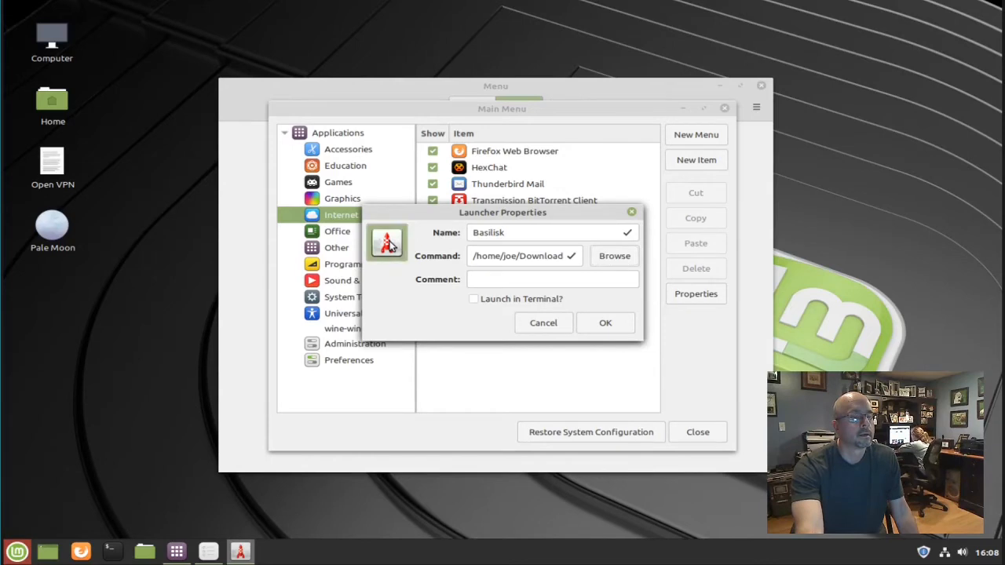
Set the launcher icon to default48.png from Downloads/palemoon/browser/chrome/icons/default
{"action": "left_click", "coordinate": [386, 242]}
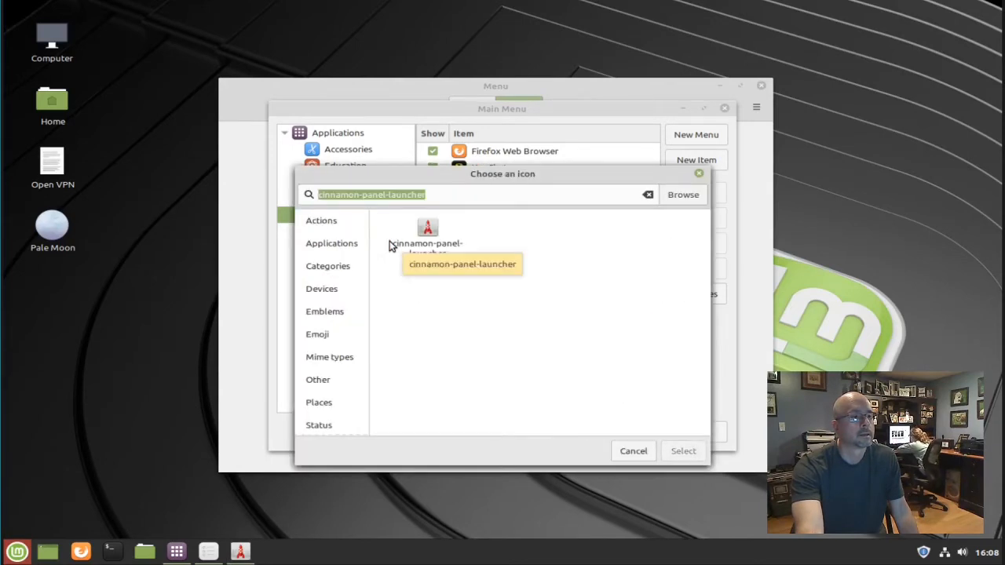
{"action": "mouse_move", "coordinate": [634, 217]}
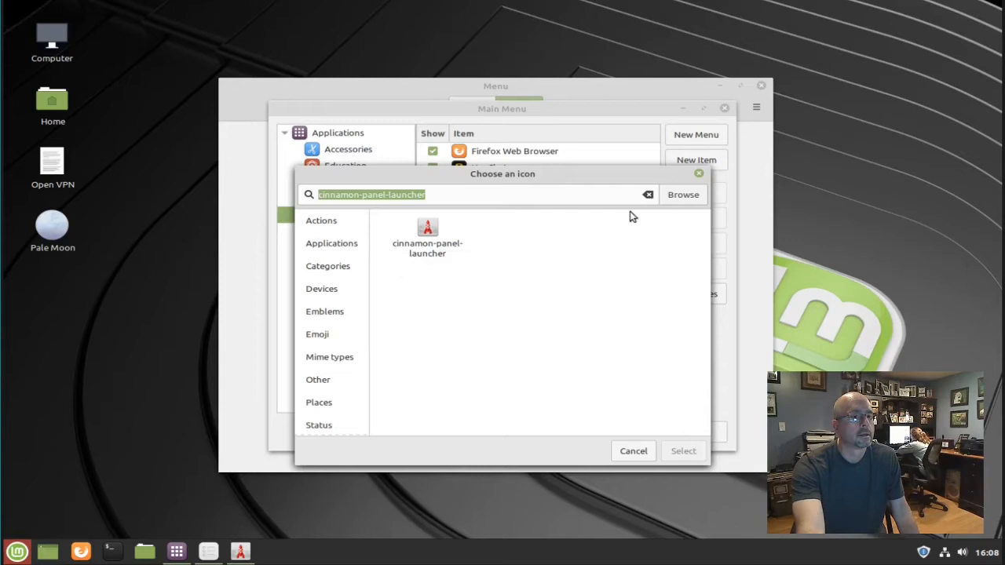
{"action": "left_click", "coordinate": [682, 194]}
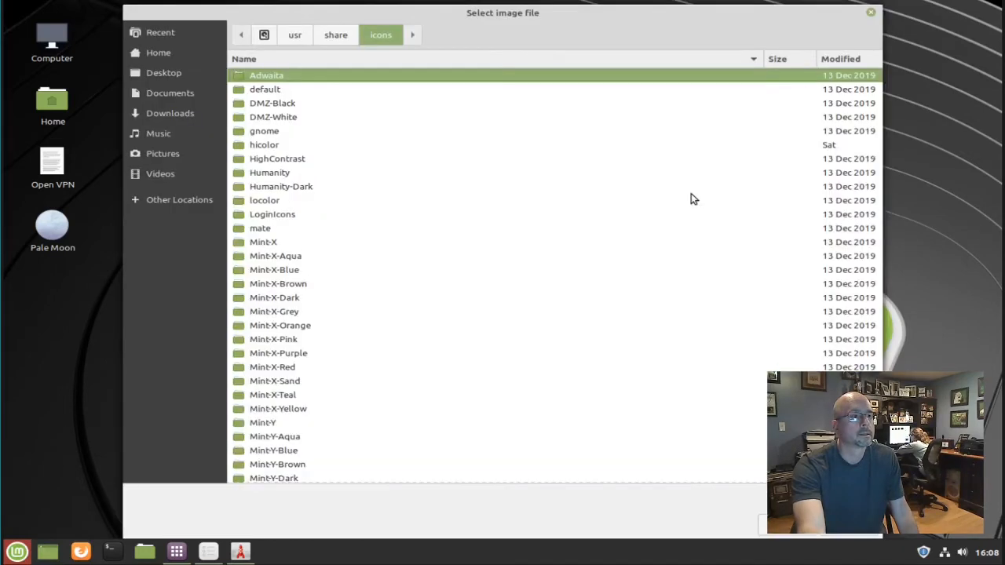
{"action": "left_click", "coordinate": [168, 112]}
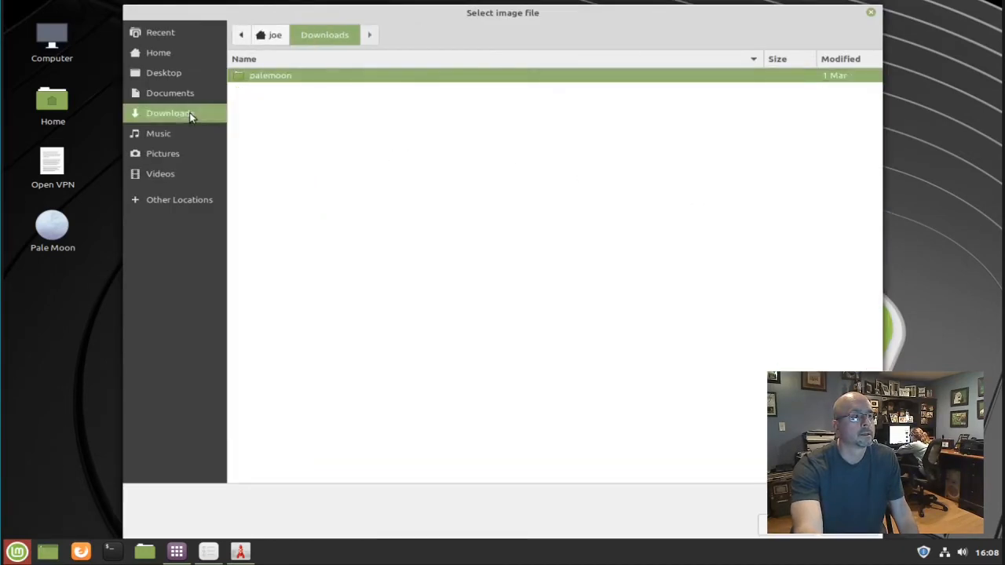
{"action": "double_click", "coordinate": [270, 75]}
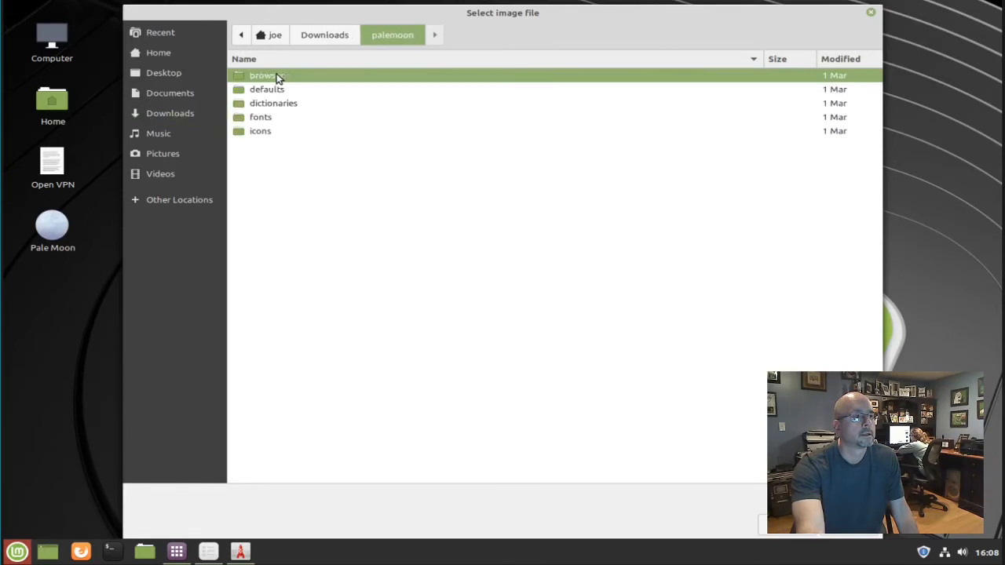
{"action": "double_click", "coordinate": [263, 75]}
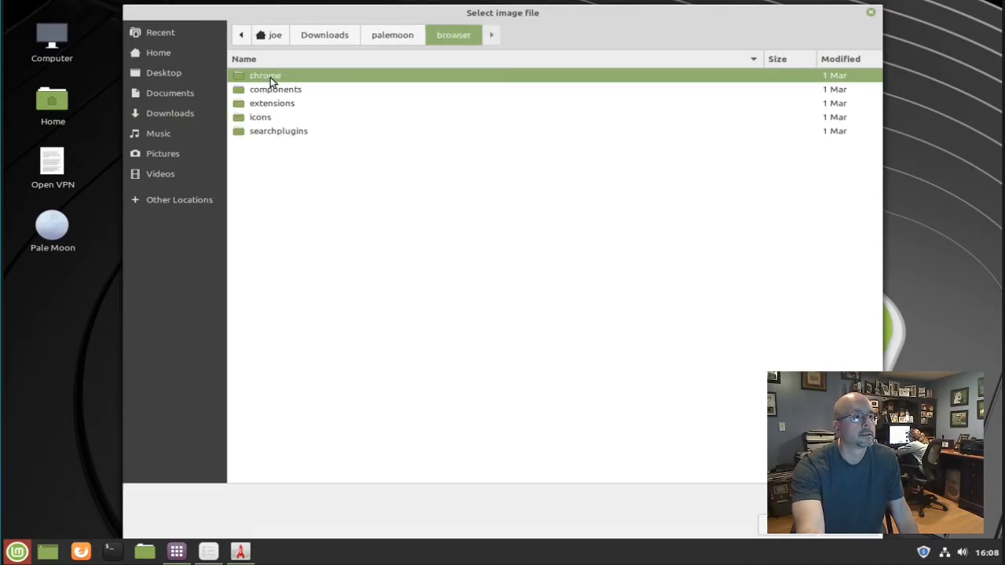
{"action": "double_click", "coordinate": [266, 74]}
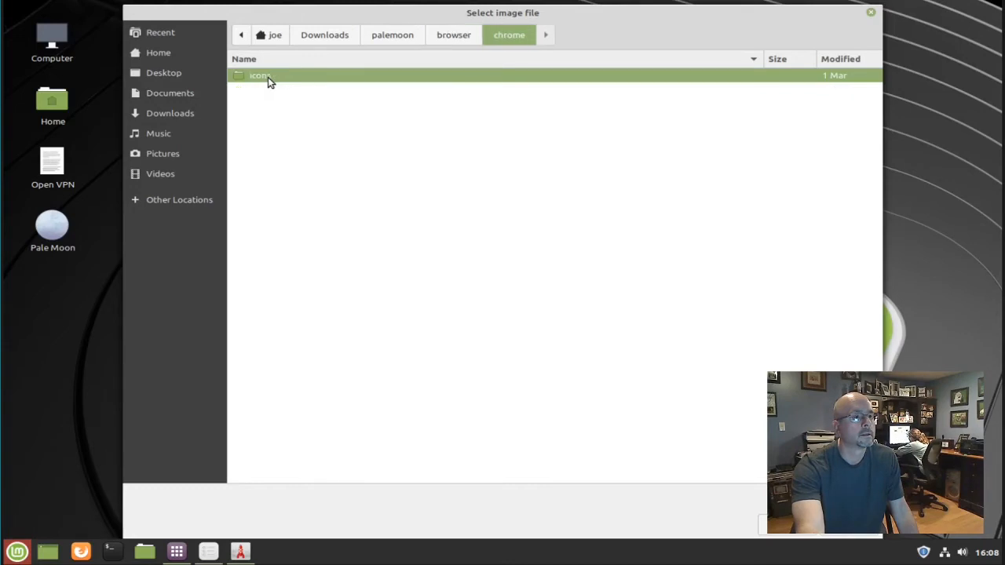
{"action": "double_click", "coordinate": [259, 75]}
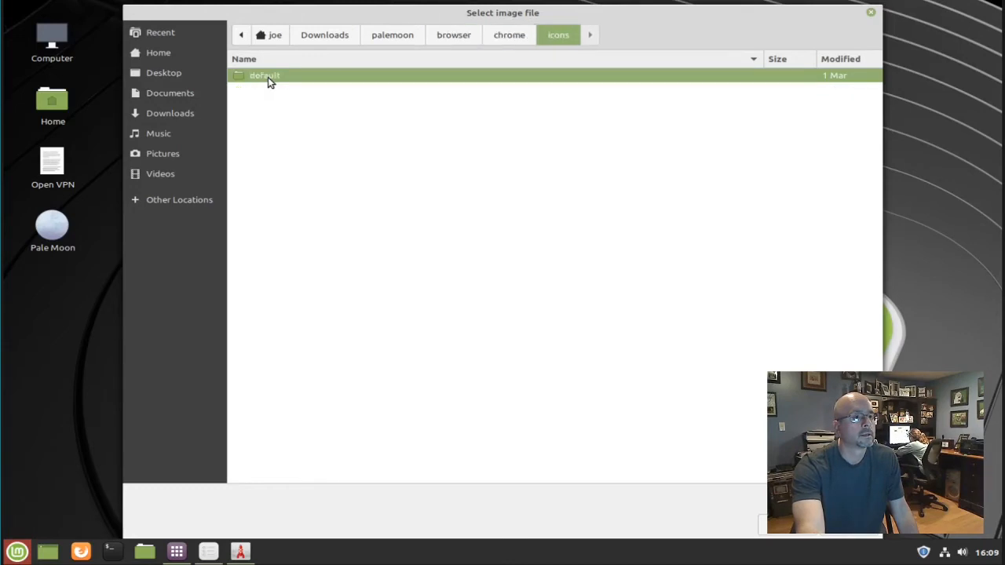
{"action": "double_click", "coordinate": [264, 74]}
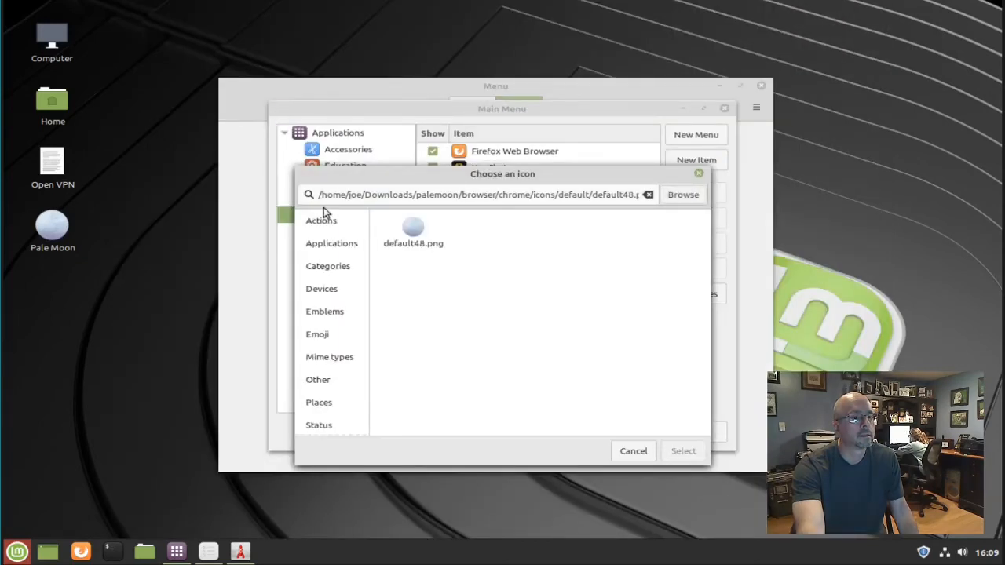
{"action": "left_click", "coordinate": [413, 234]}
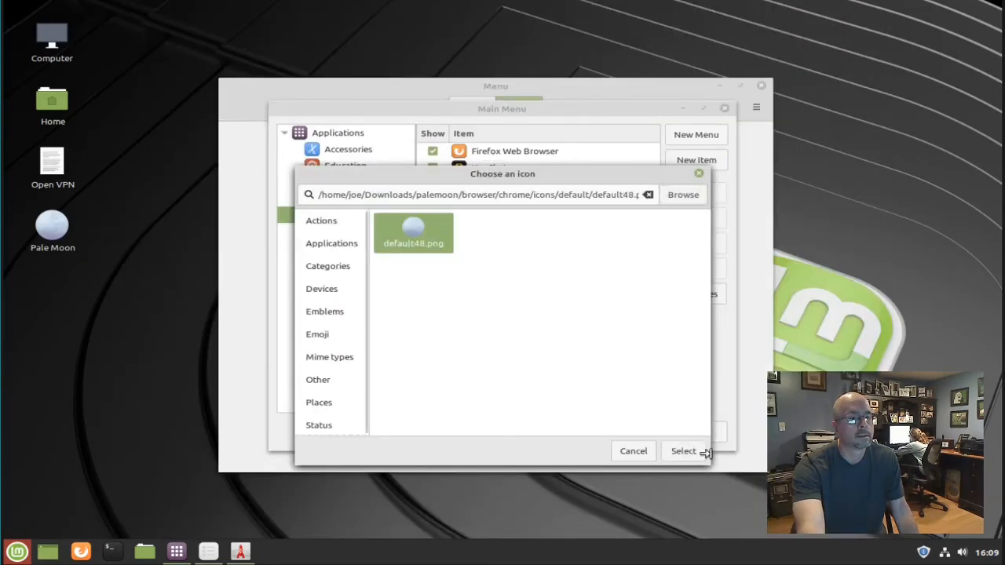
{"action": "left_click", "coordinate": [682, 450]}
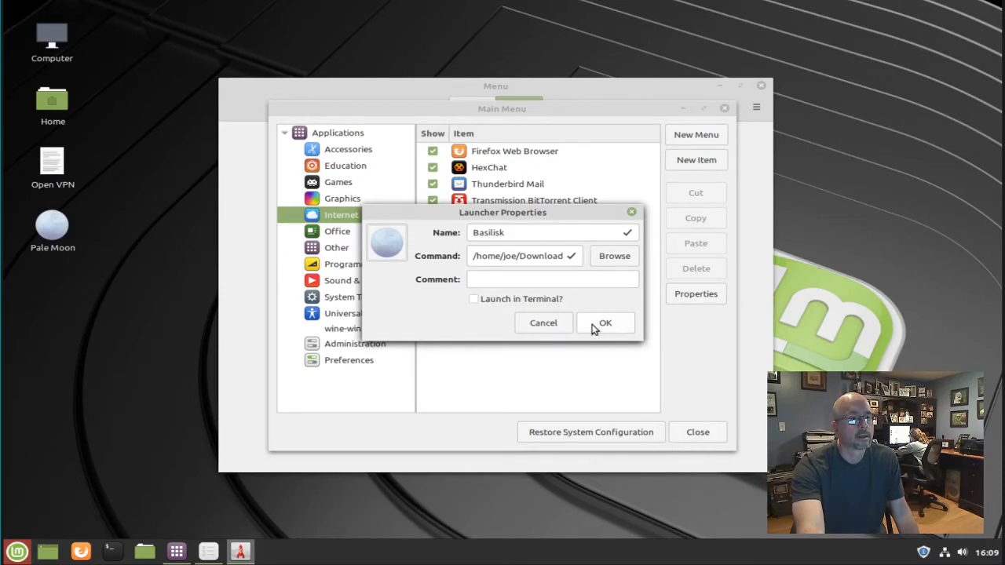
Confirm Launcher Properties so Basilisk is added as a fifth Internet entry
{"action": "left_click", "coordinate": [605, 323]}
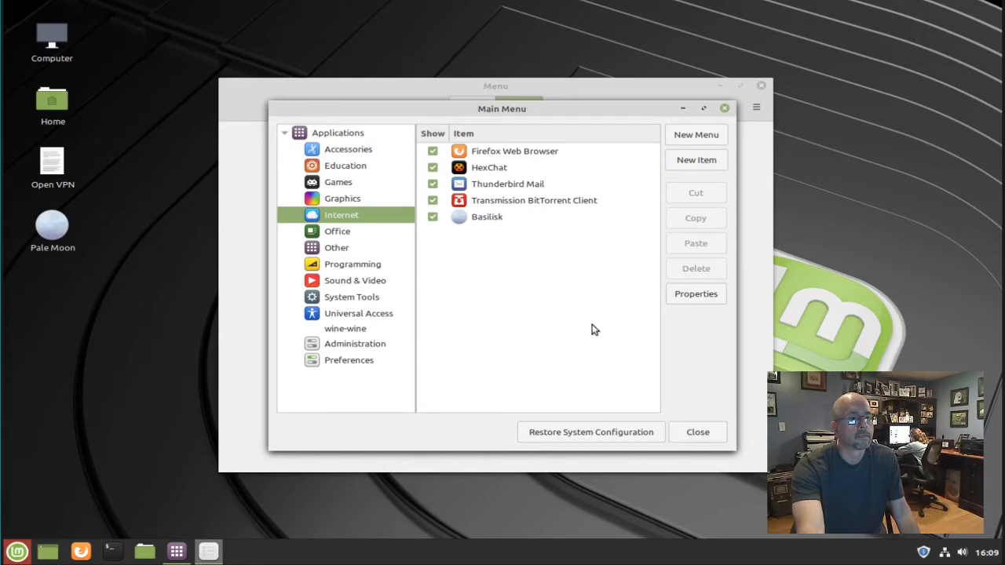
{"action": "mouse_move", "coordinate": [697, 432]}
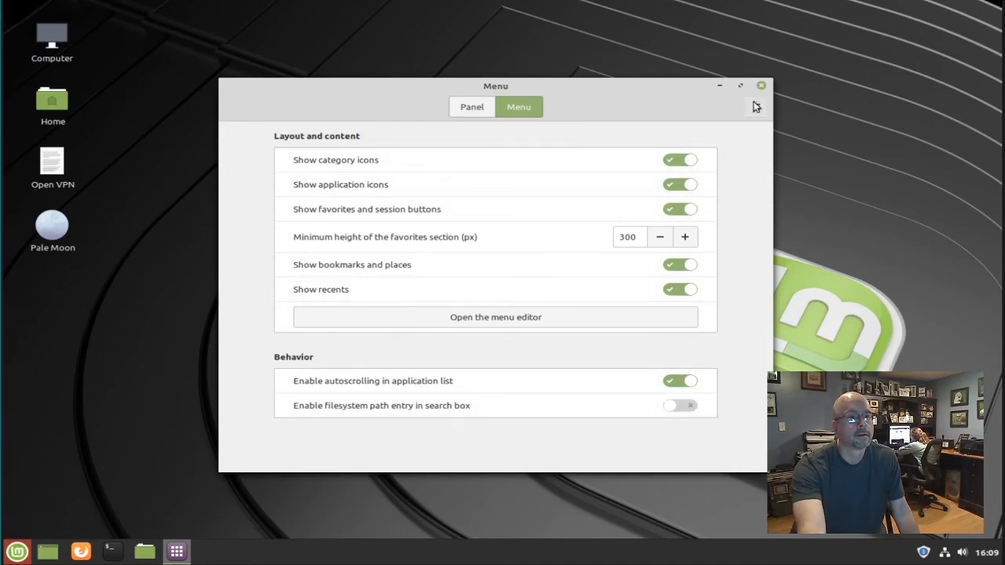
Close Menu settings and launch Basilisk from the Mint menu, opening Pale Moon
{"action": "left_click", "coordinate": [761, 84]}
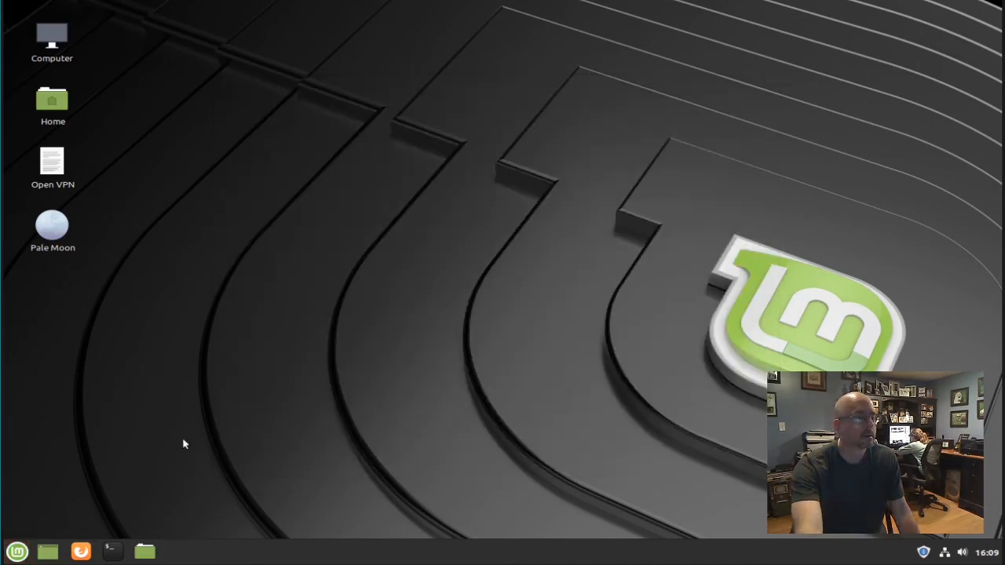
{"action": "left_click", "coordinate": [17, 551]}
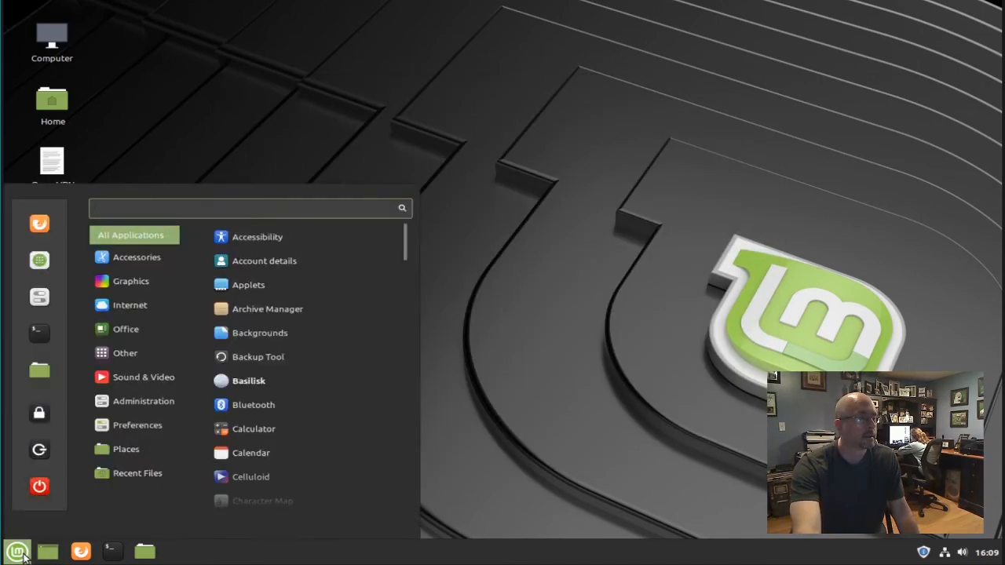
{"action": "left_click", "coordinate": [130, 304]}
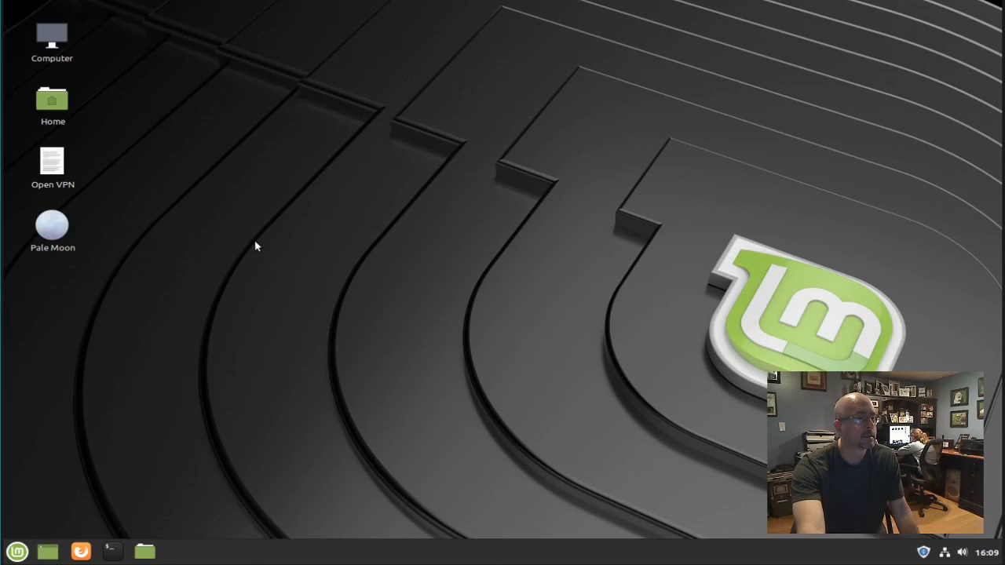
{"action": "double_click", "coordinate": [53, 226]}
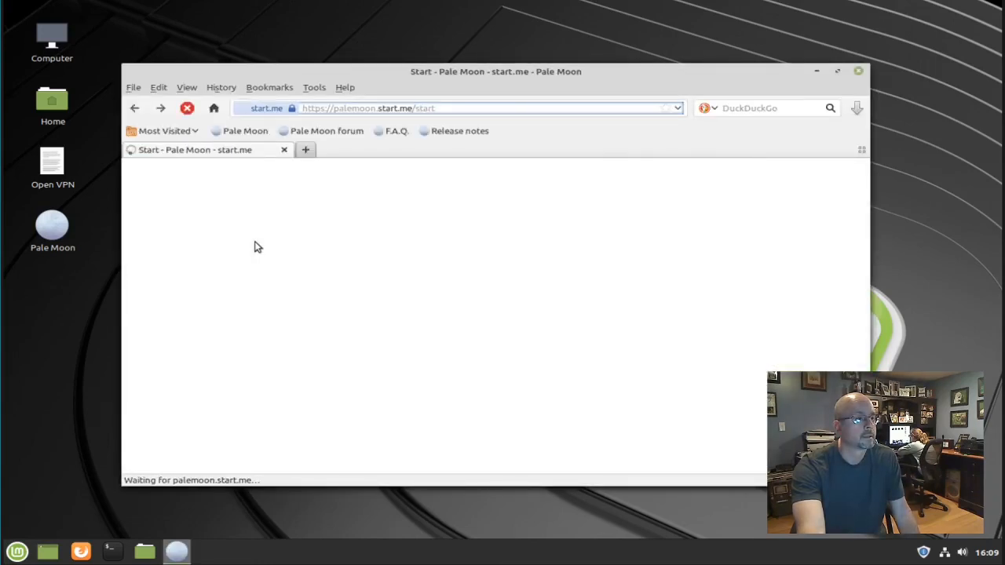